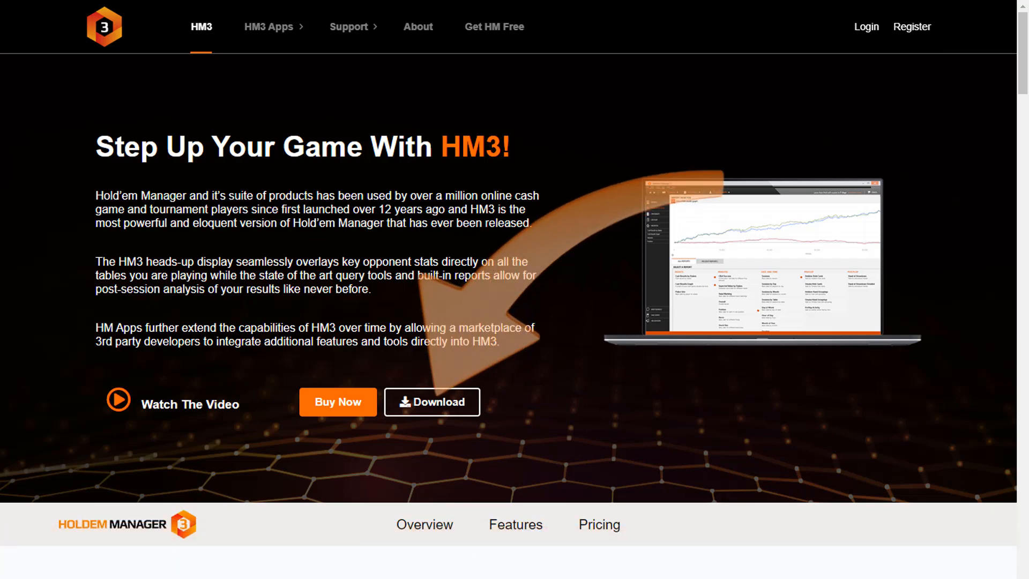
Download the HM3 setup file from the Holdem Manager page to the desktop
click(431, 401)
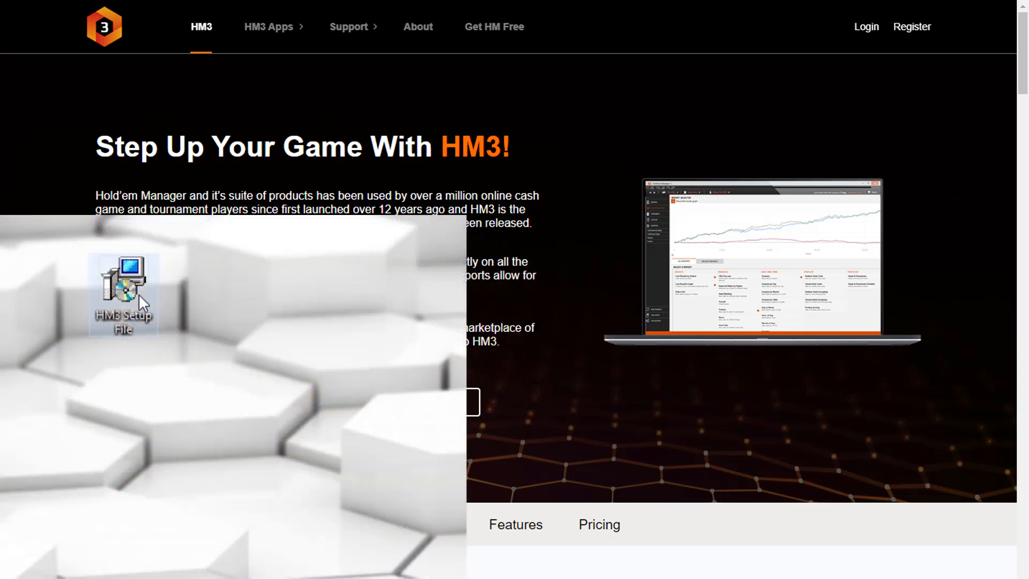
Run the HM3 Setup File and install into the default Program Files folder
double_click(123, 281)
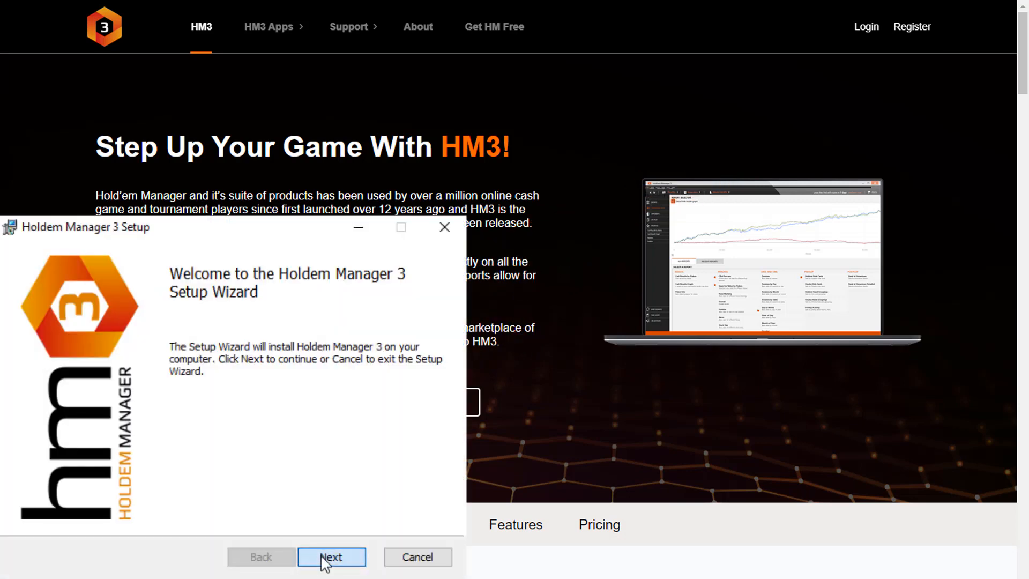
click(331, 557)
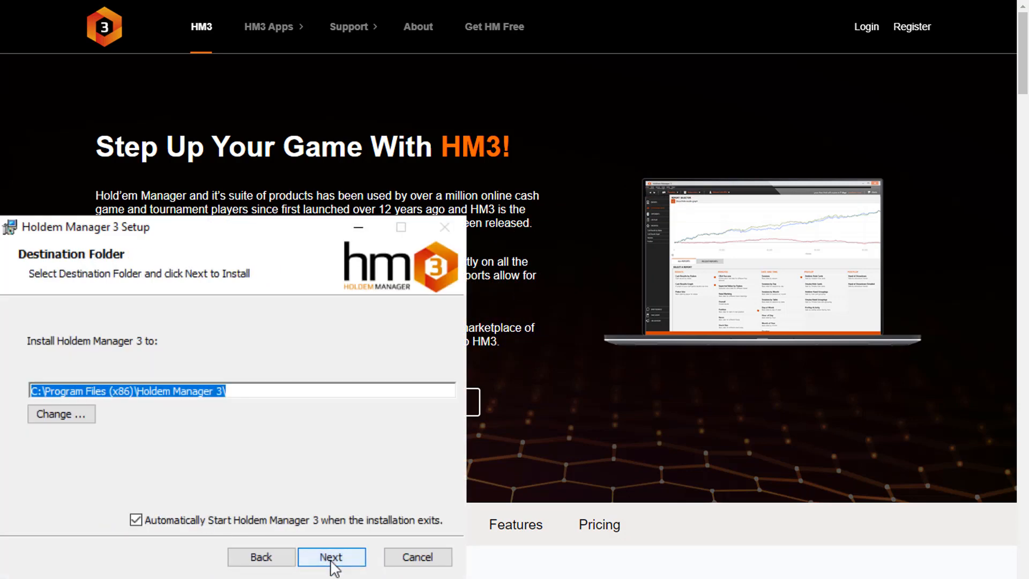
click(331, 556)
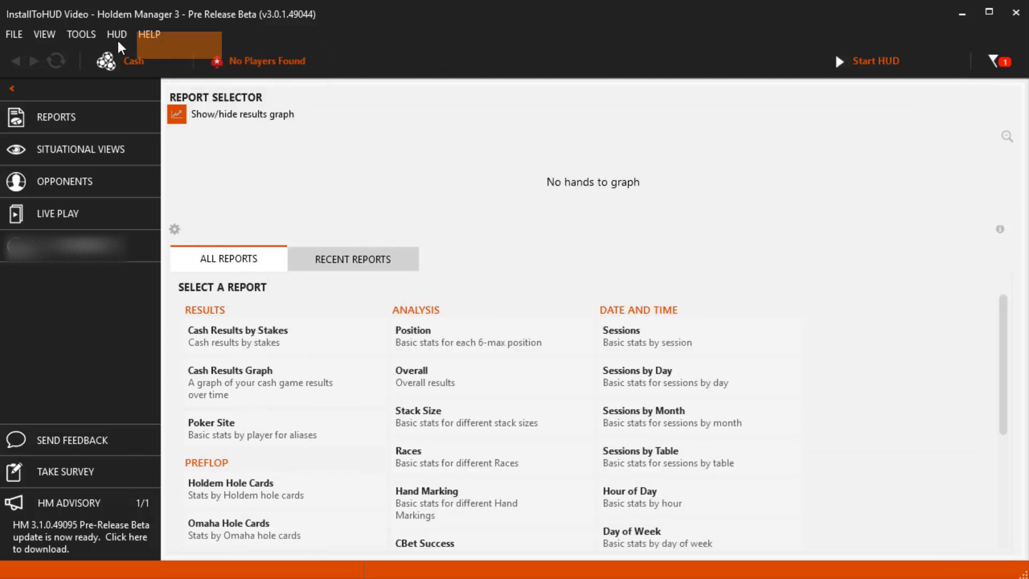
Browse the HUD menu and the File menu with its Import HM2 Database option
click(117, 34)
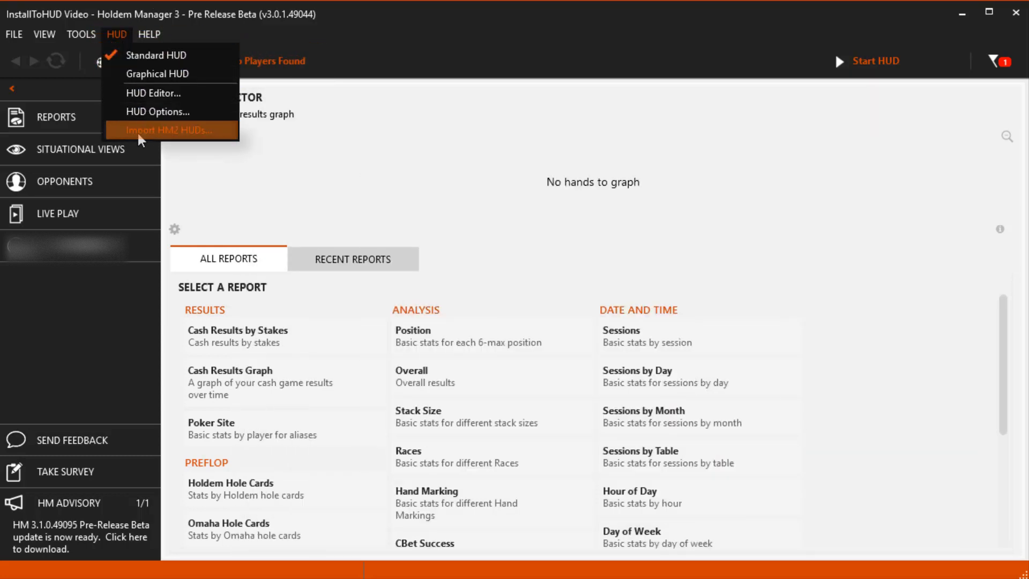
click(13, 34)
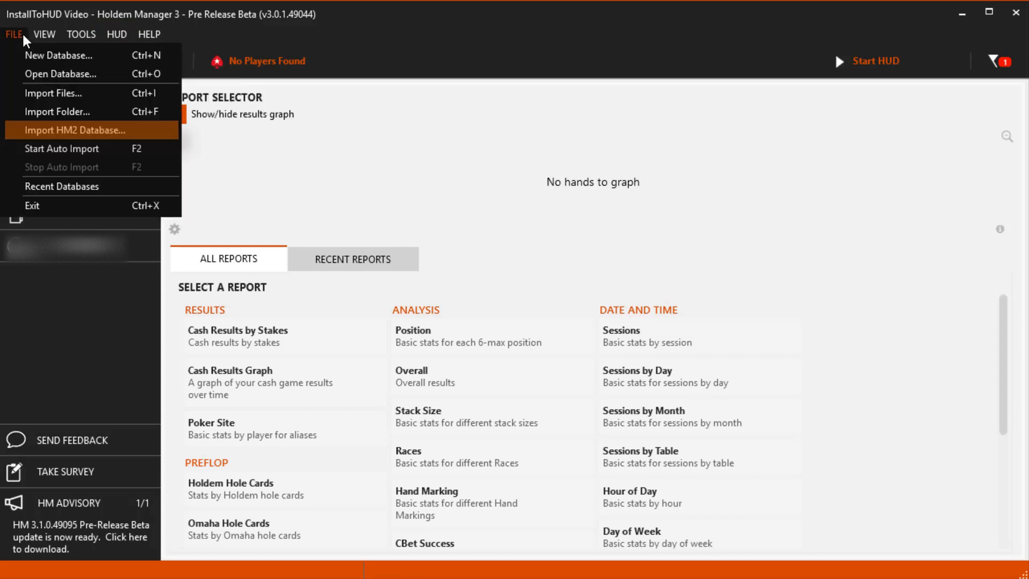
mouse_move(75, 130)
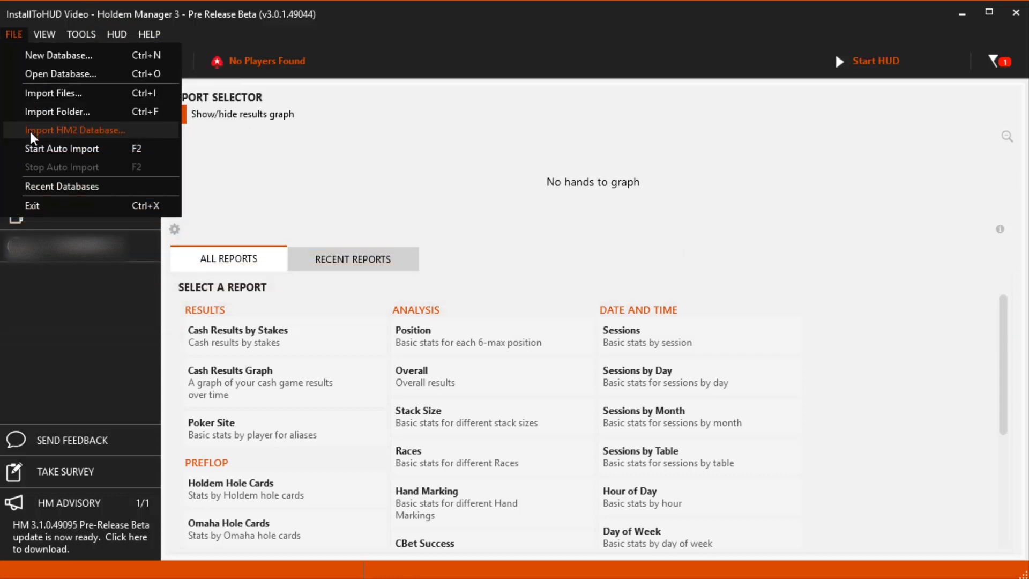
Import the HM2 database named Merge and dismiss the Import Details summary
click(74, 130)
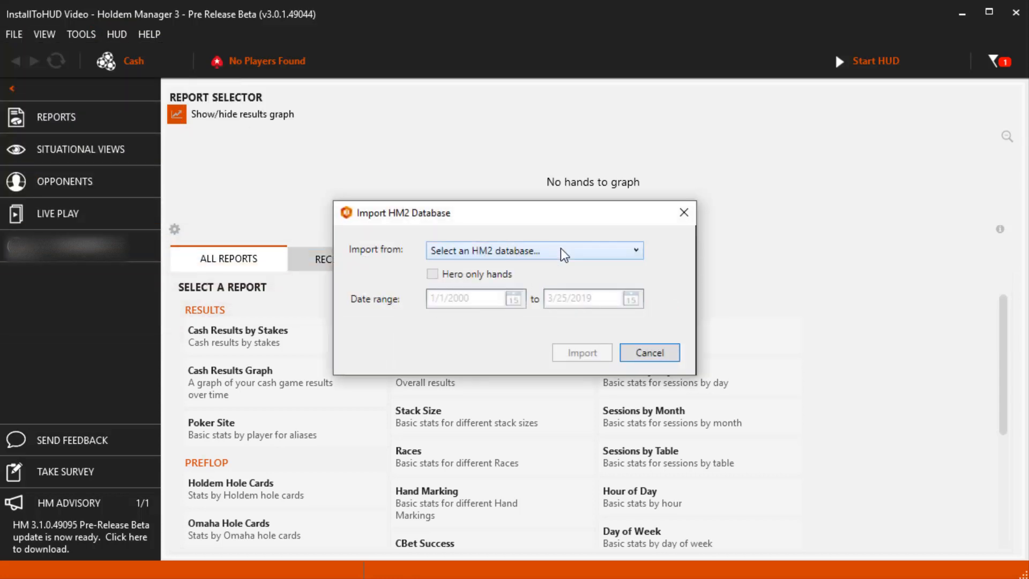
click(532, 250)
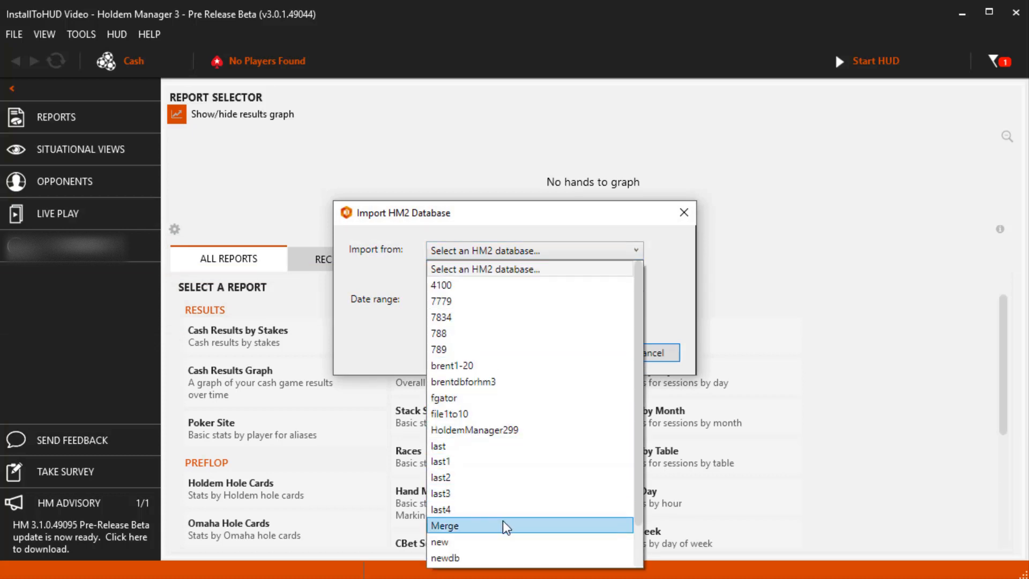
click(444, 525)
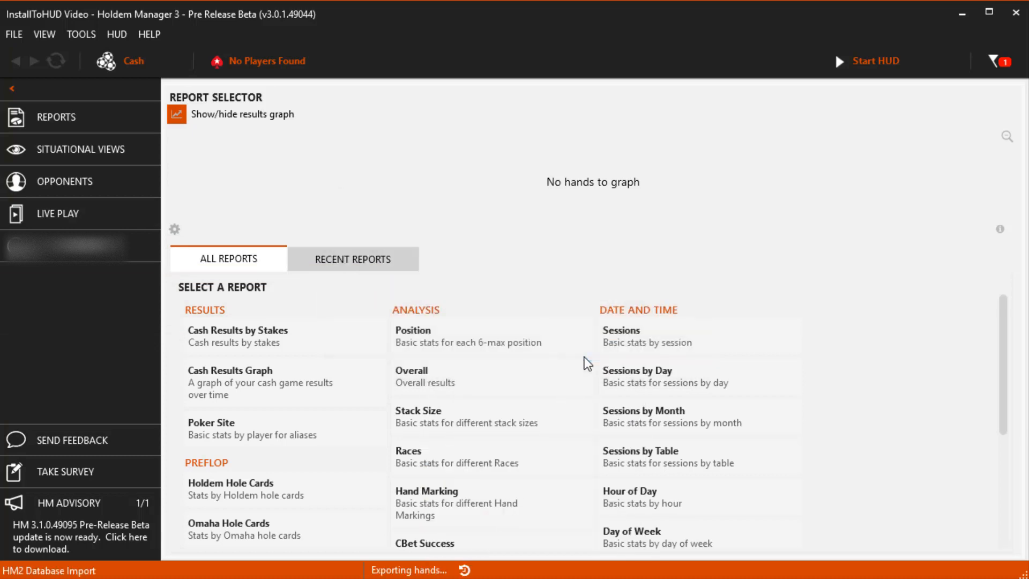
mouse_move(624, 264)
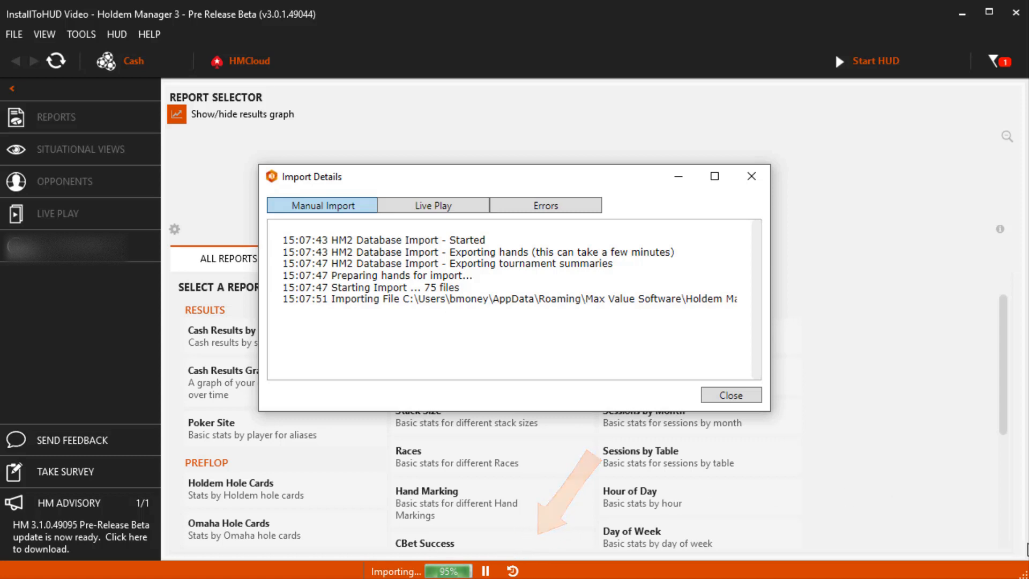
click(729, 395)
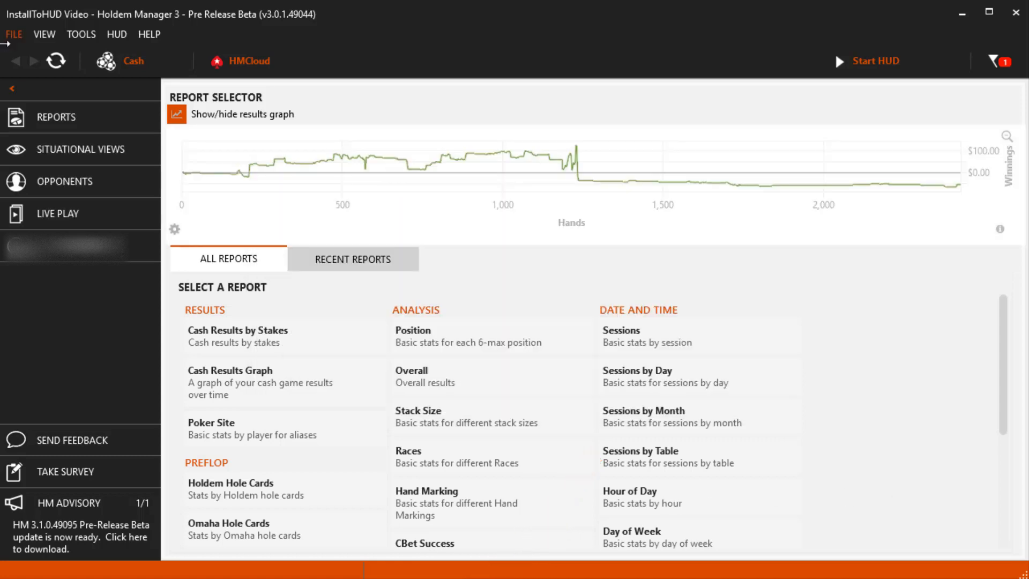
click(13, 34)
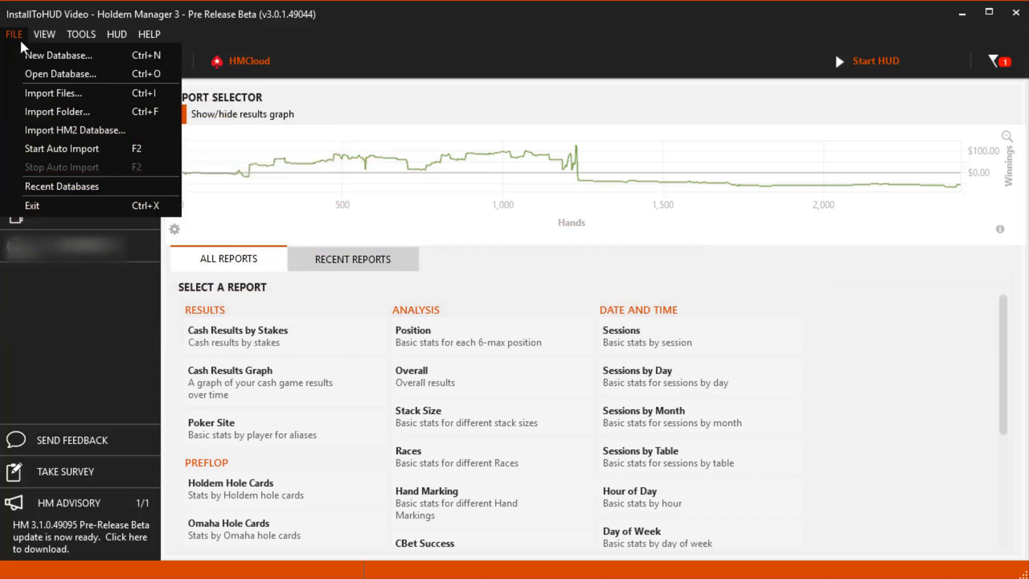
click(13, 33)
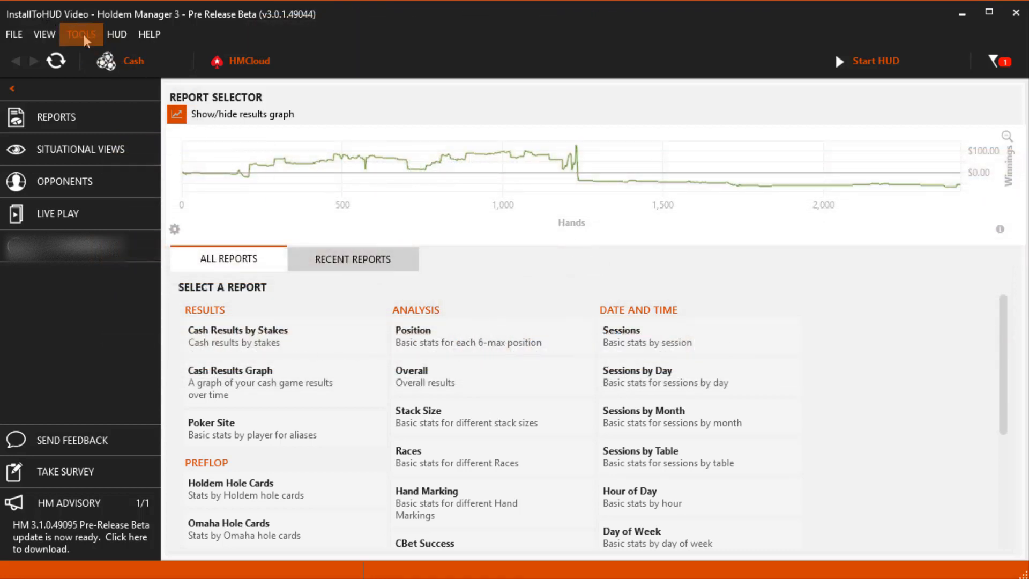
In Site Settings, auto-detect the PokerStars HandHistory and TournSummary import folders
click(81, 34)
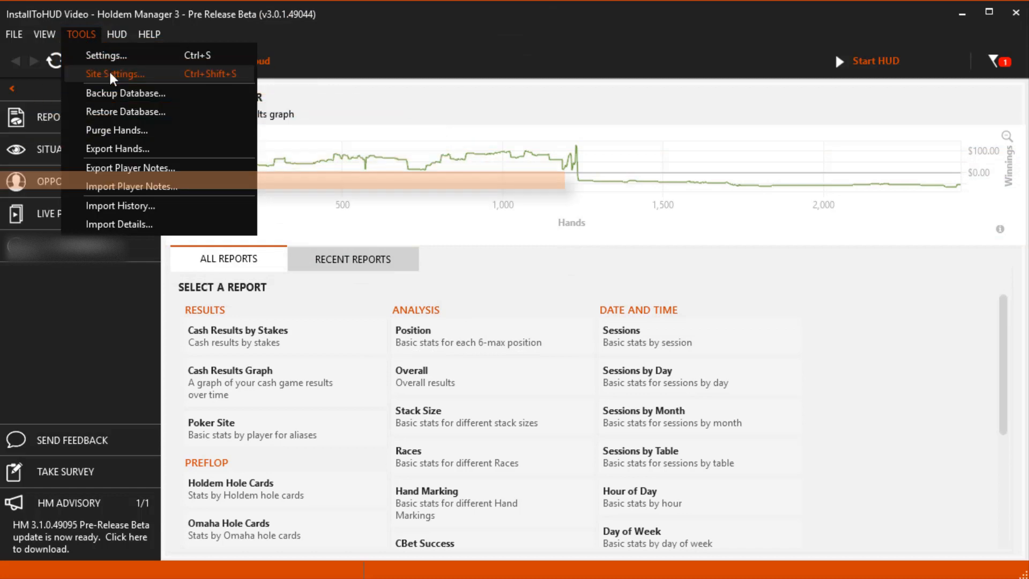
click(115, 74)
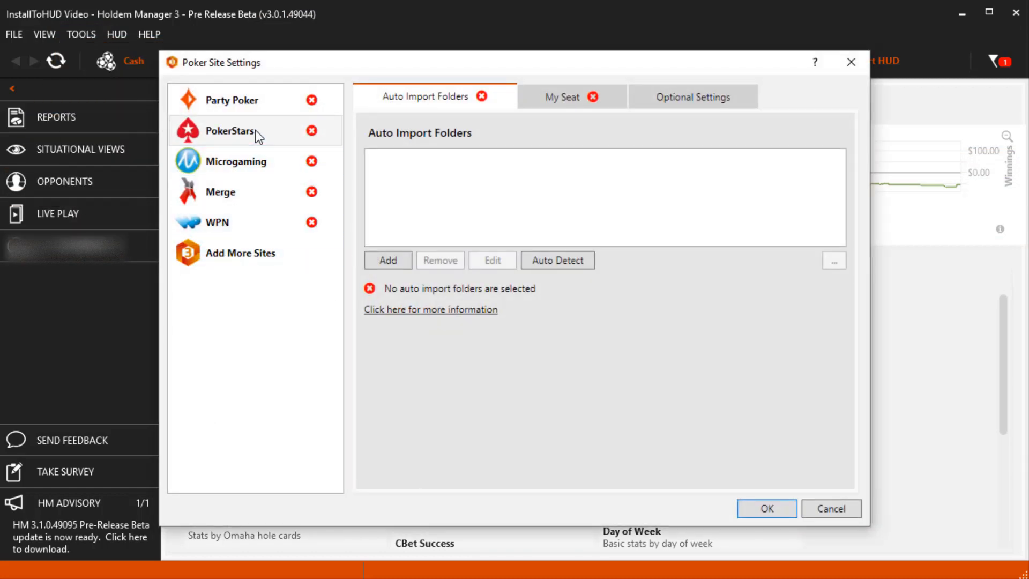
click(229, 130)
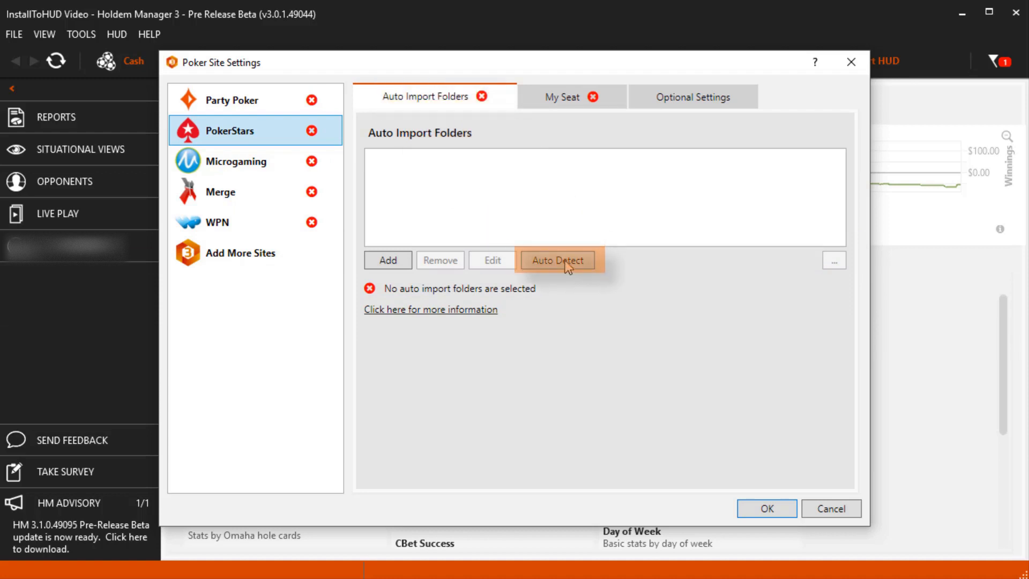
click(557, 259)
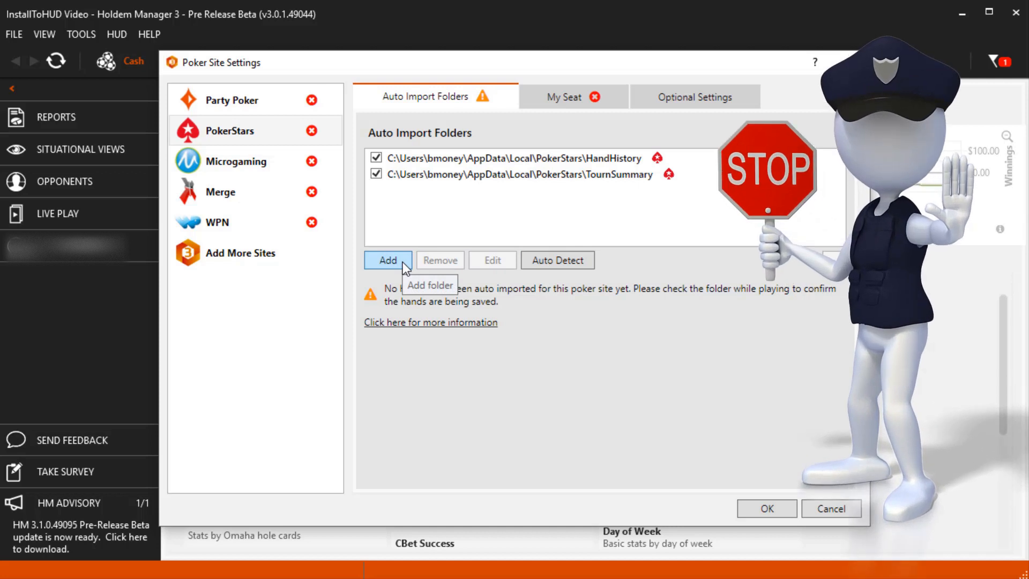
click(387, 259)
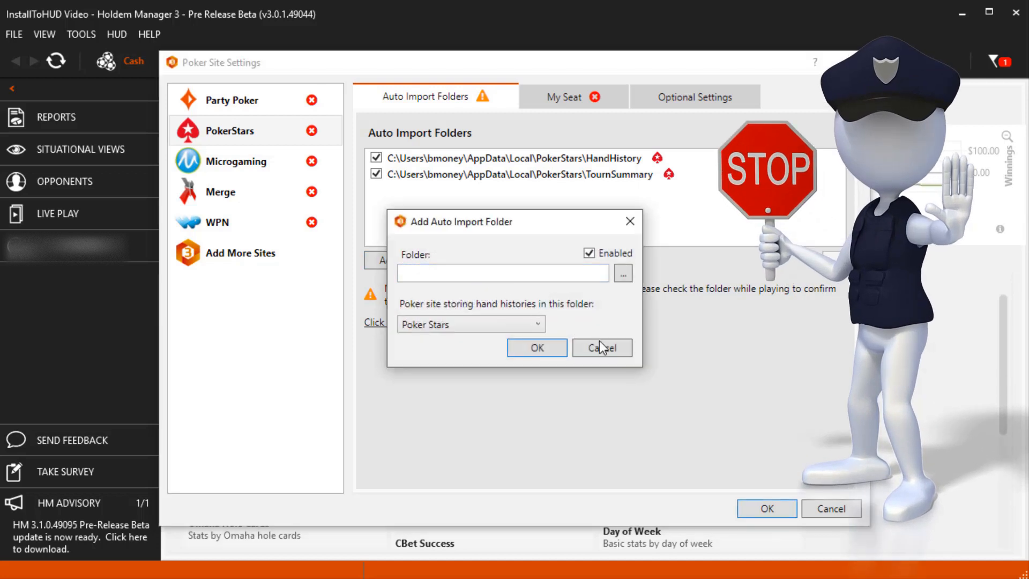
click(601, 347)
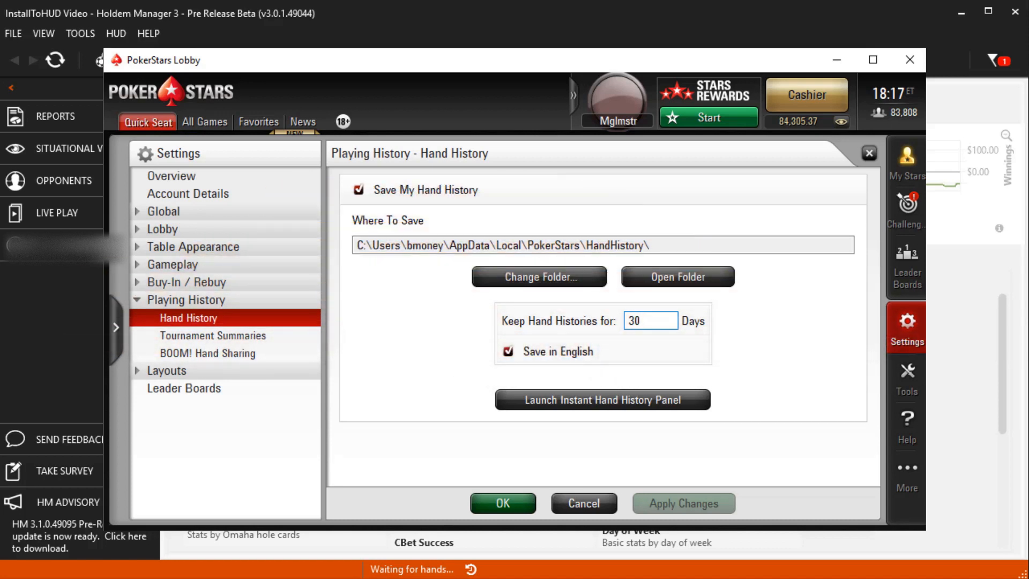
View PokerStars' Hand History settings with the Where To Save folder path
click(651, 321)
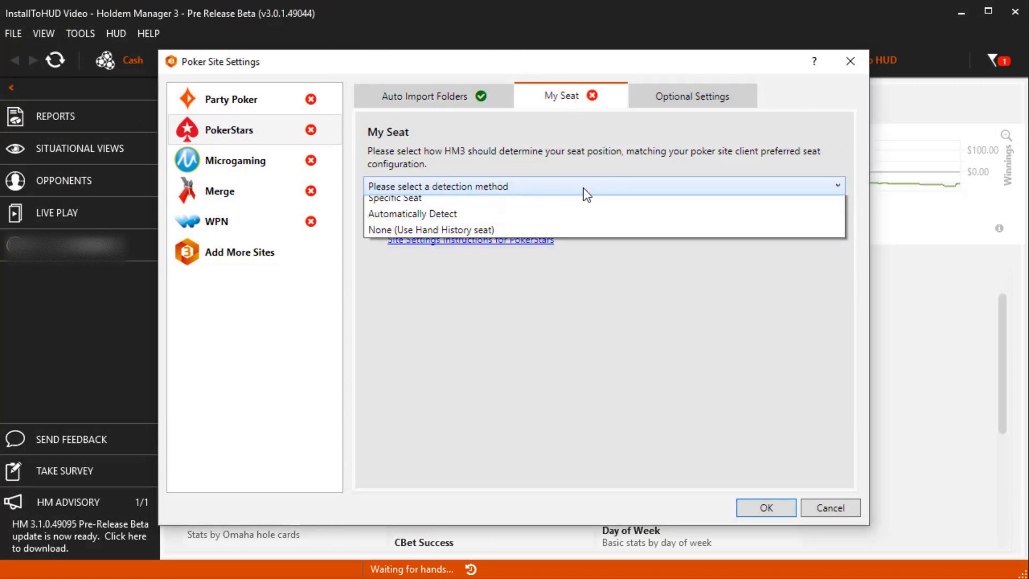
Set My Seat to Specific Seat, 9 max, lower-right seat 4, and confirm with OK
click(394, 197)
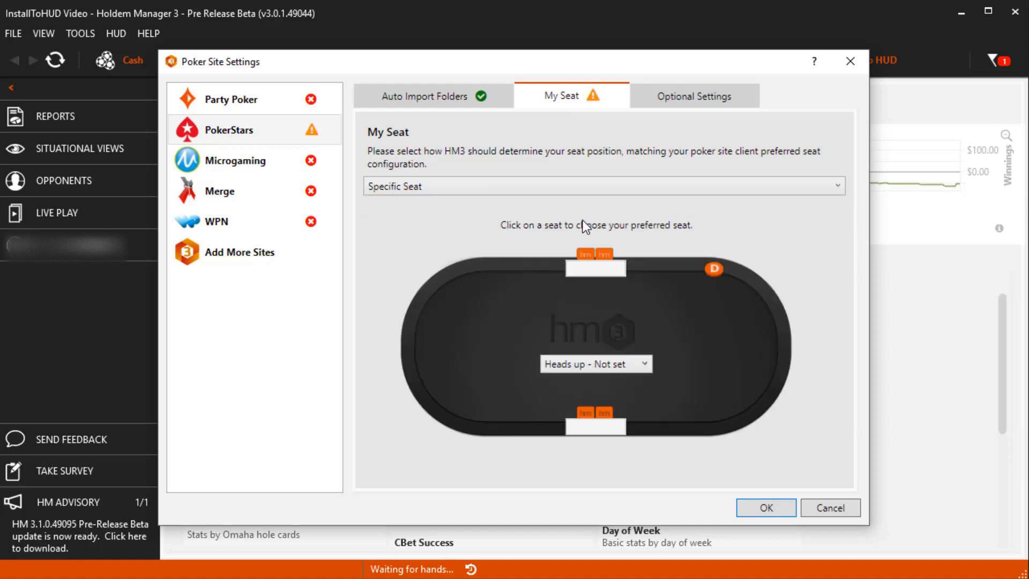
click(595, 425)
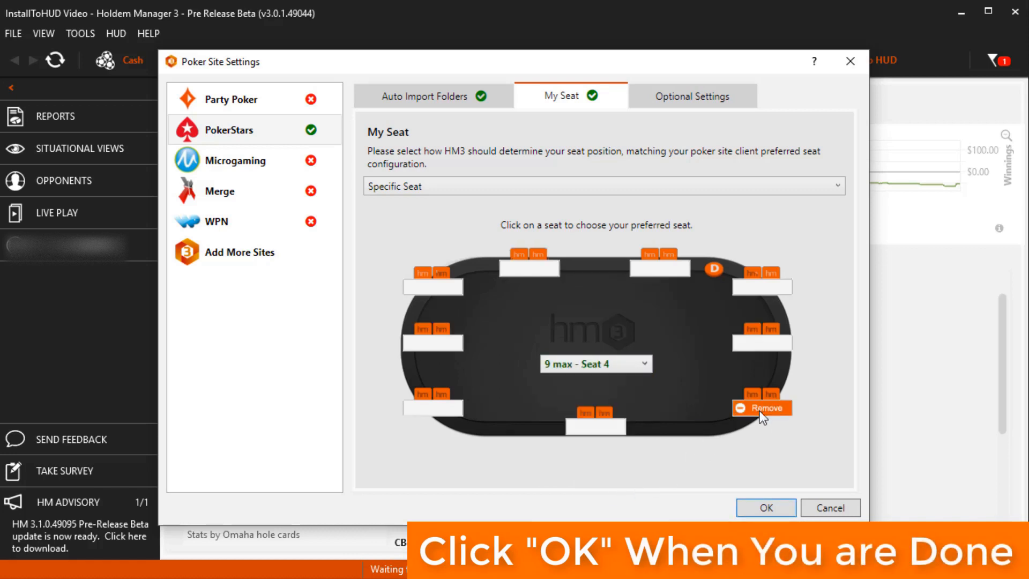
click(761, 408)
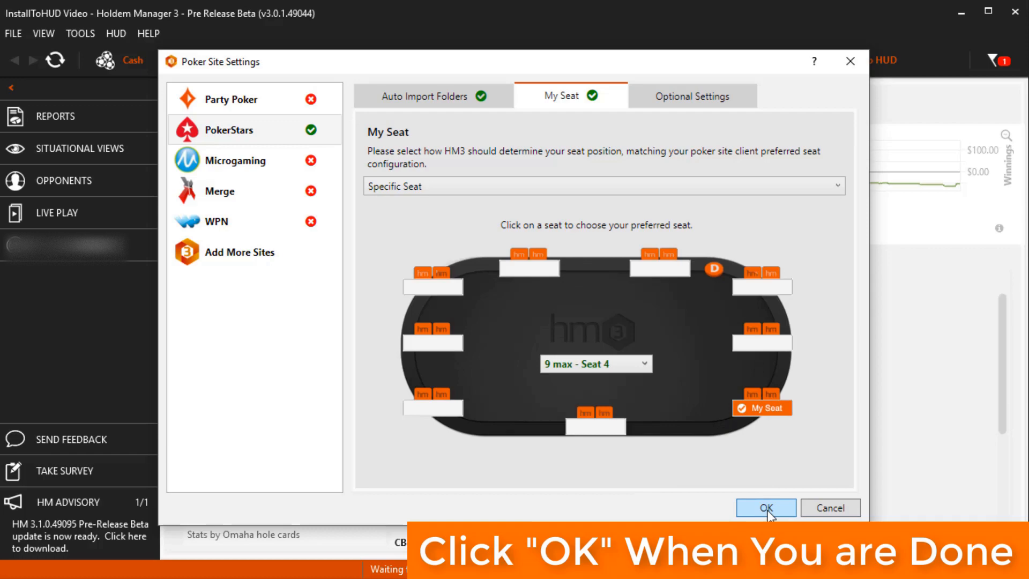
click(765, 507)
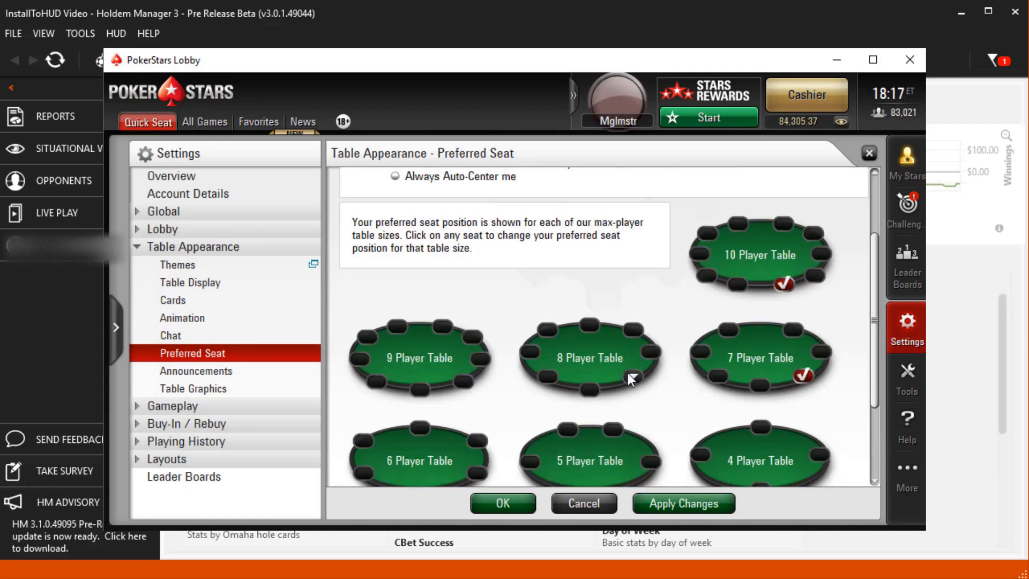
Mark a preferred seat on the 9 Player Table in PokerStars' Preferred Seat settings
click(459, 382)
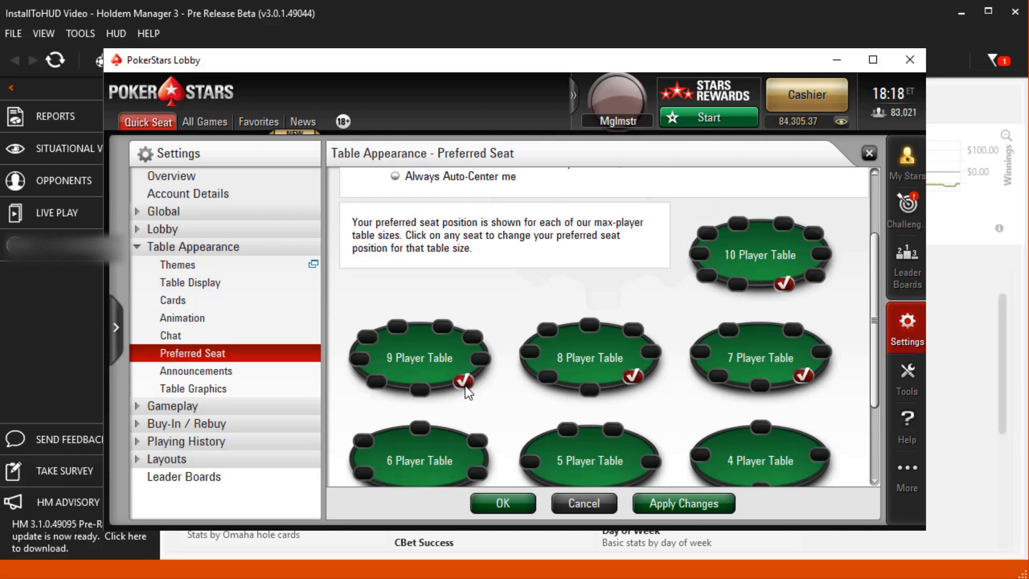